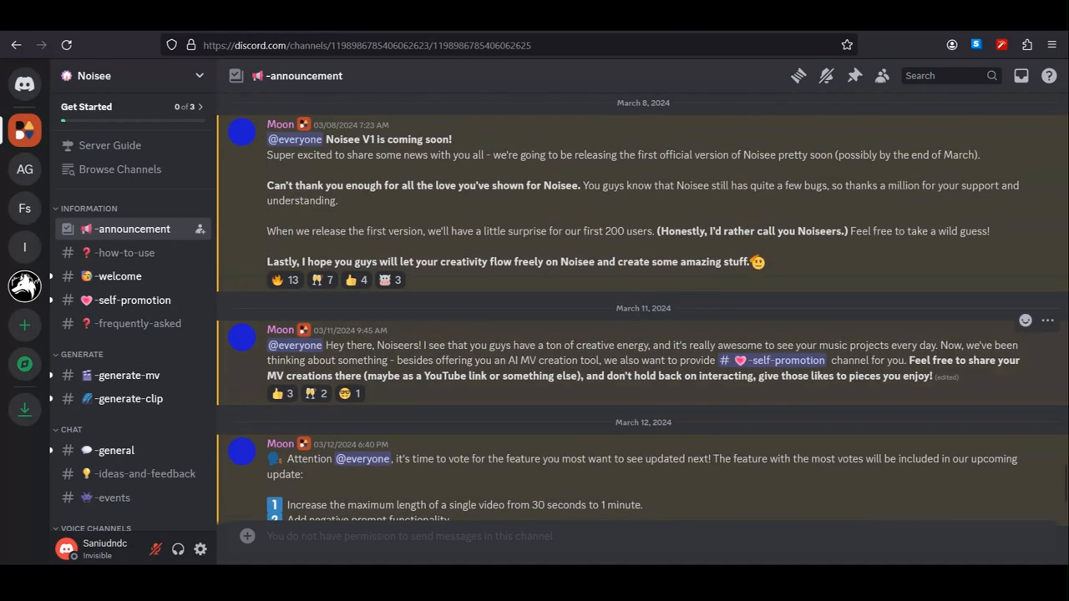
Step: Scroll the Noisee announcements and switch to the #generate-mv channel
scroll(down, 3)
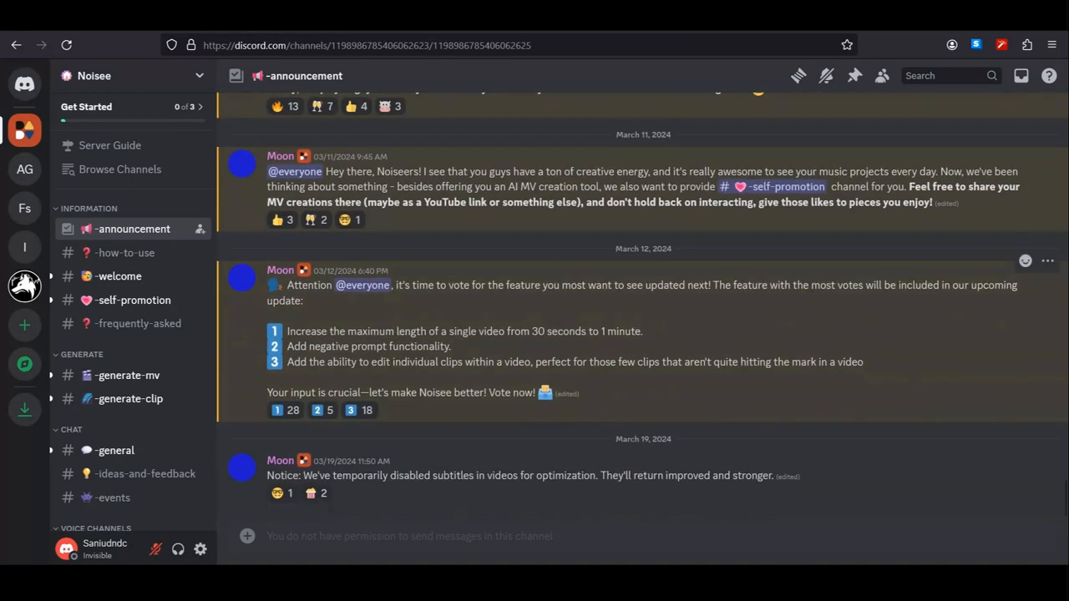
click(127, 374)
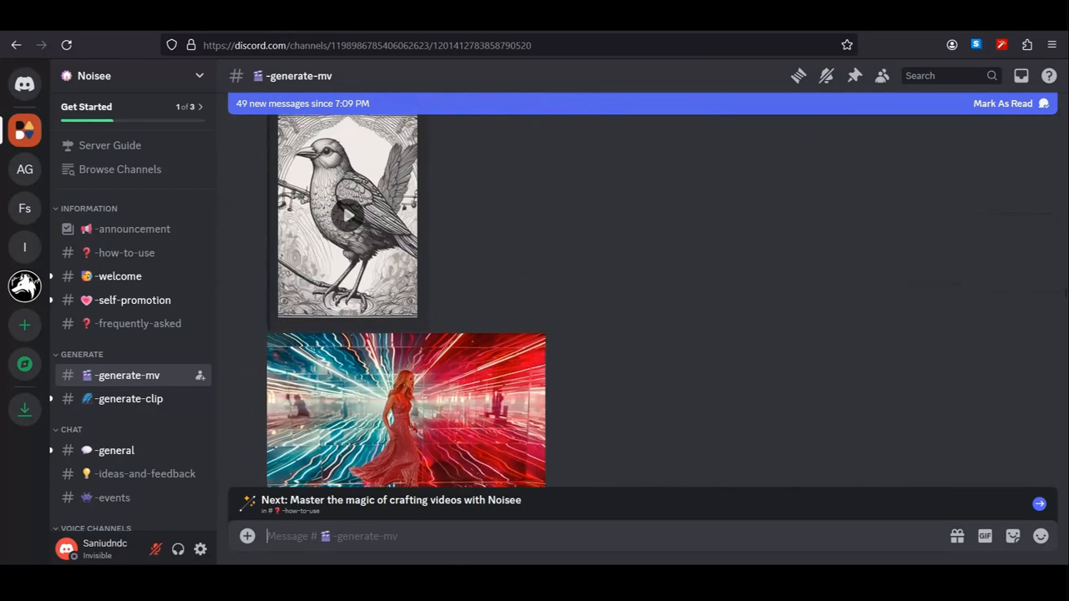
Step: Scroll down through the generate-mv example images and videos
scroll(down, 3)
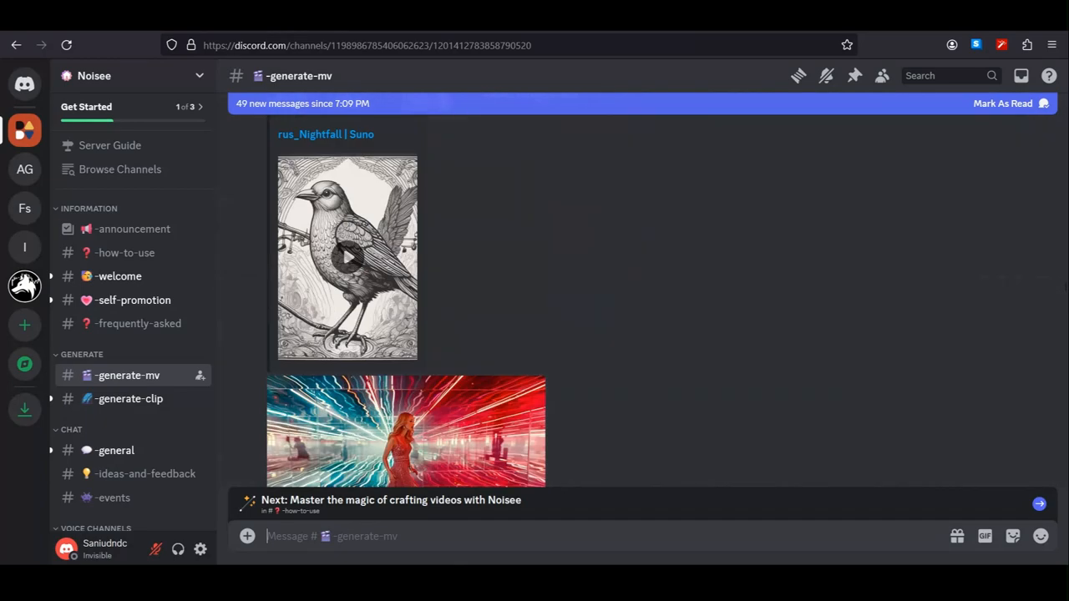
scroll(down, 3)
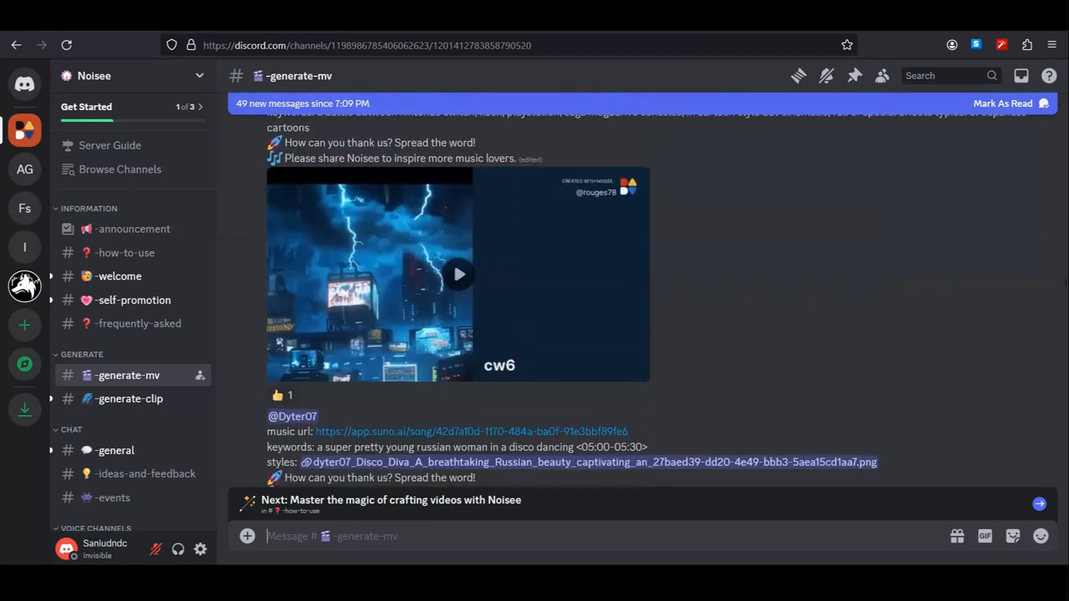
scroll(down, 3)
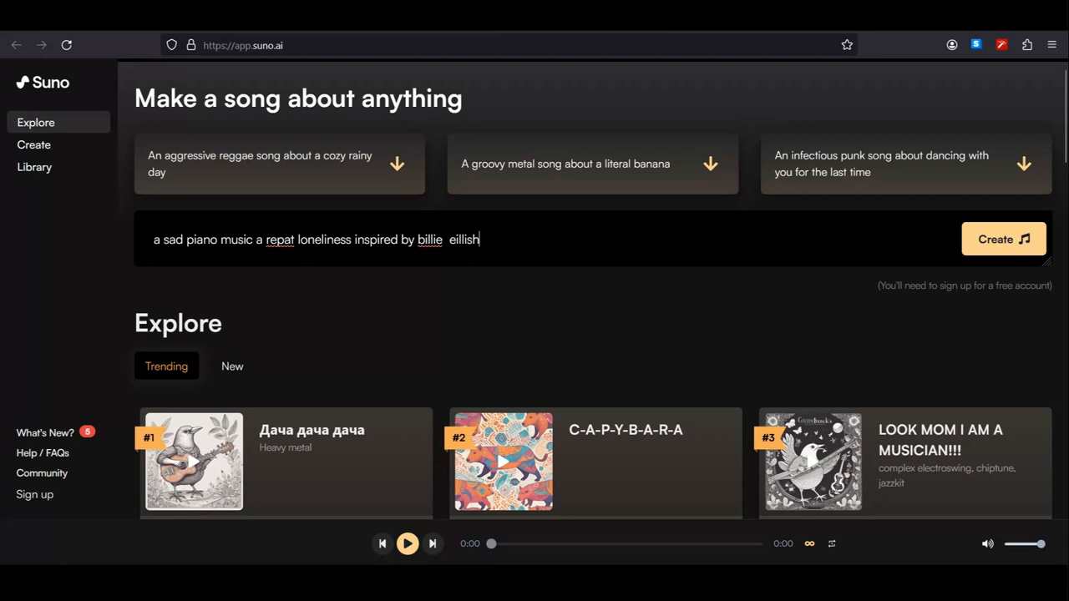
Step: Create two Suno songs from the sad piano description, then switch back to Discord
click(1003, 239)
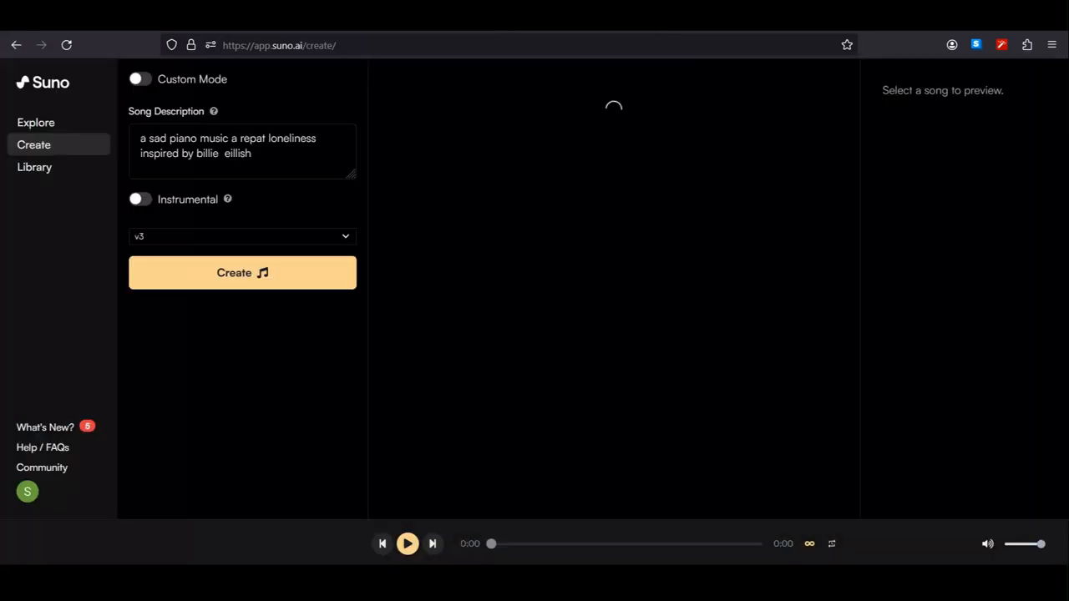
click(242, 272)
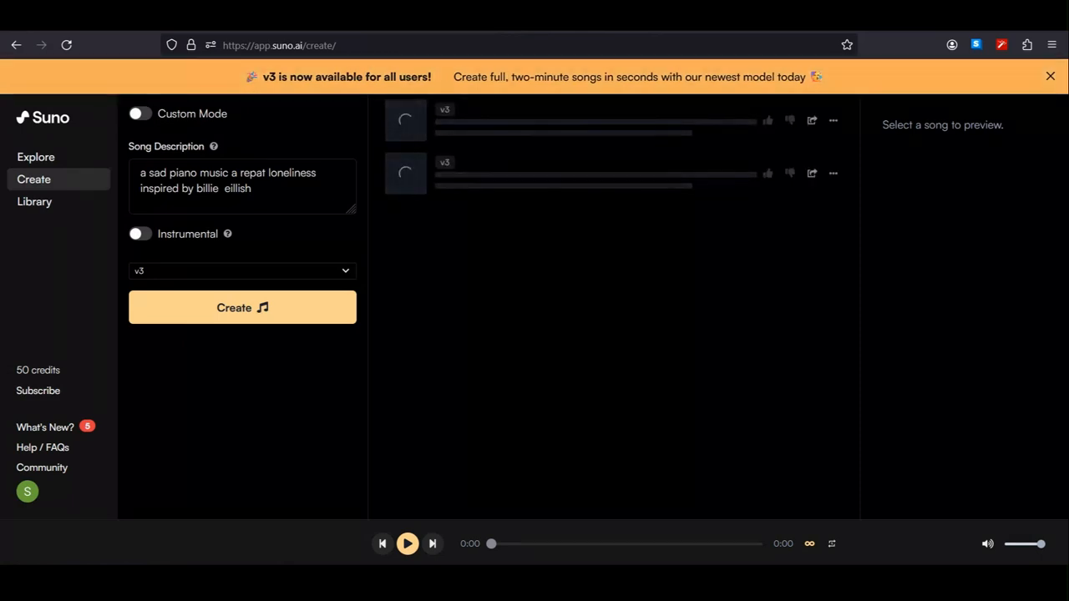
click(1049, 77)
text(/)
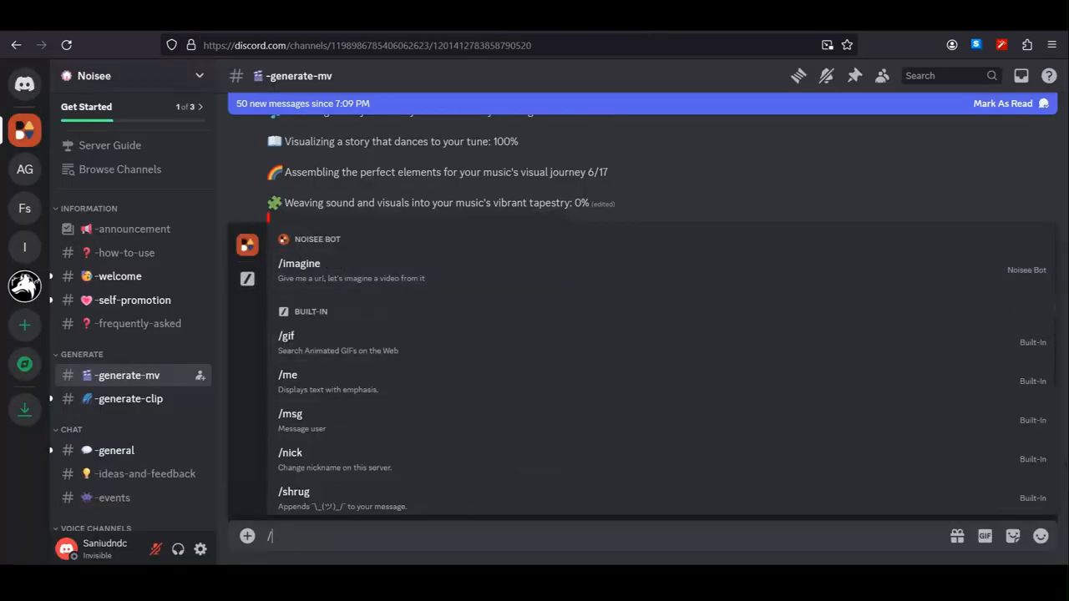
Step: Fill Noisee Bot's /imagine prompt: lone figure playing a grand piano under a star night
click(299, 264)
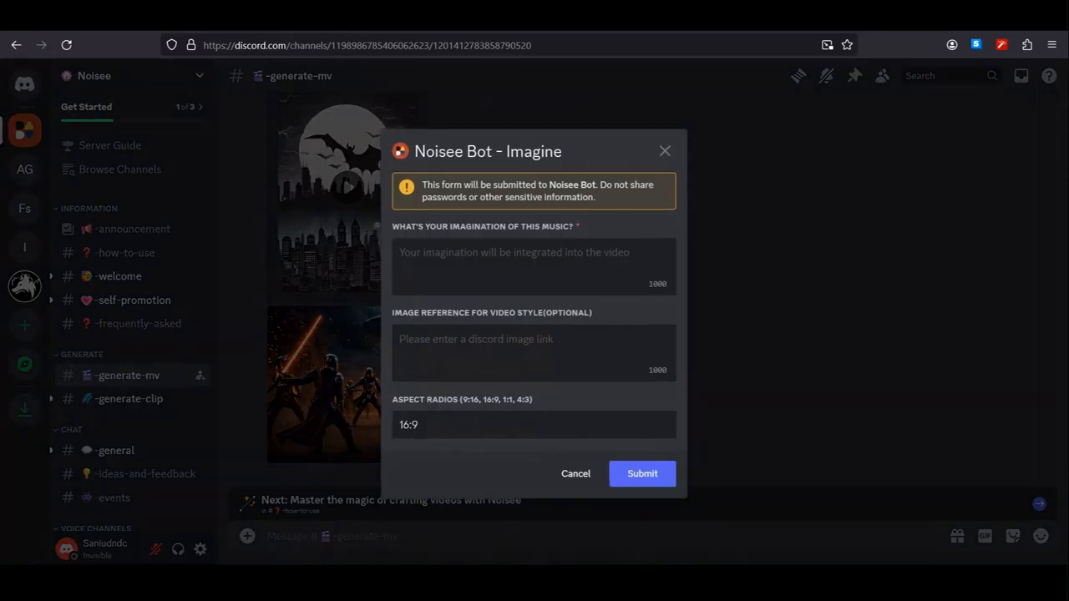
text(alone figure playing a grand piano music under a star night flashbacks of a beautiful past and it should be a cinematic video)
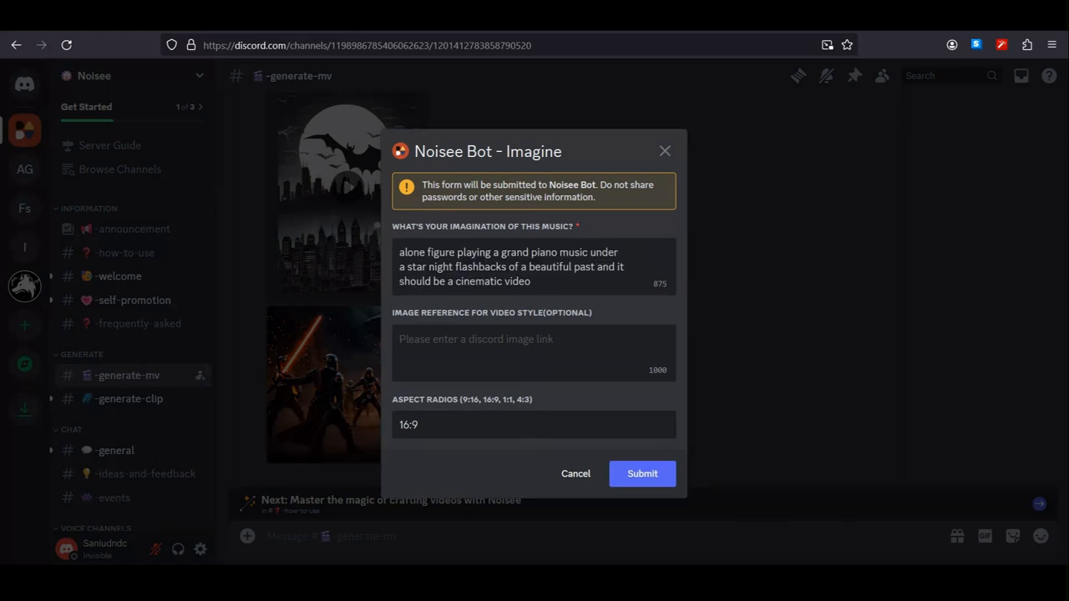
text(<0.00 to 030)
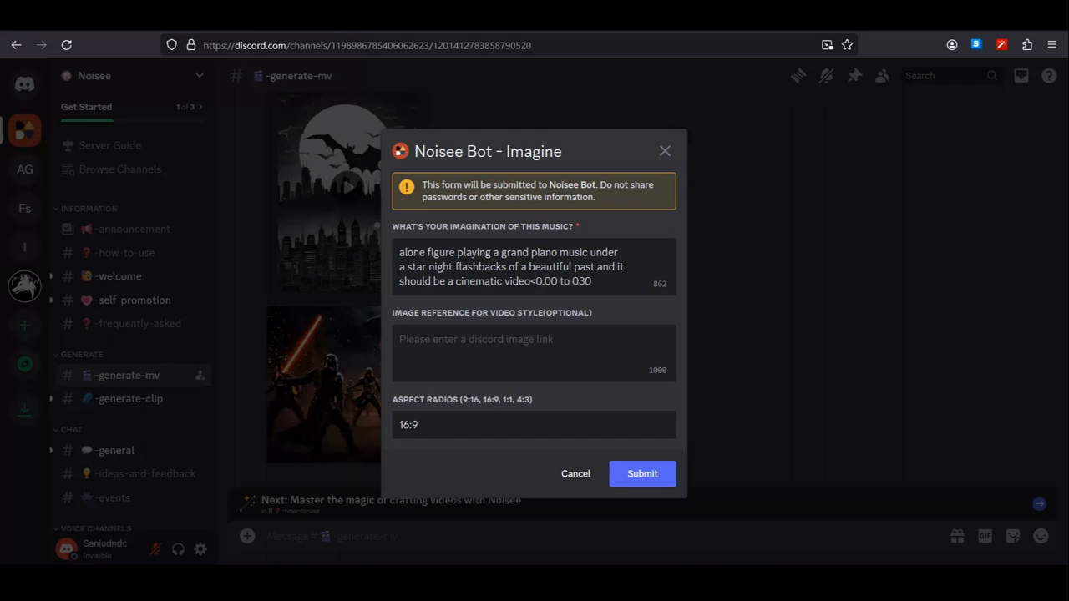
text(>)
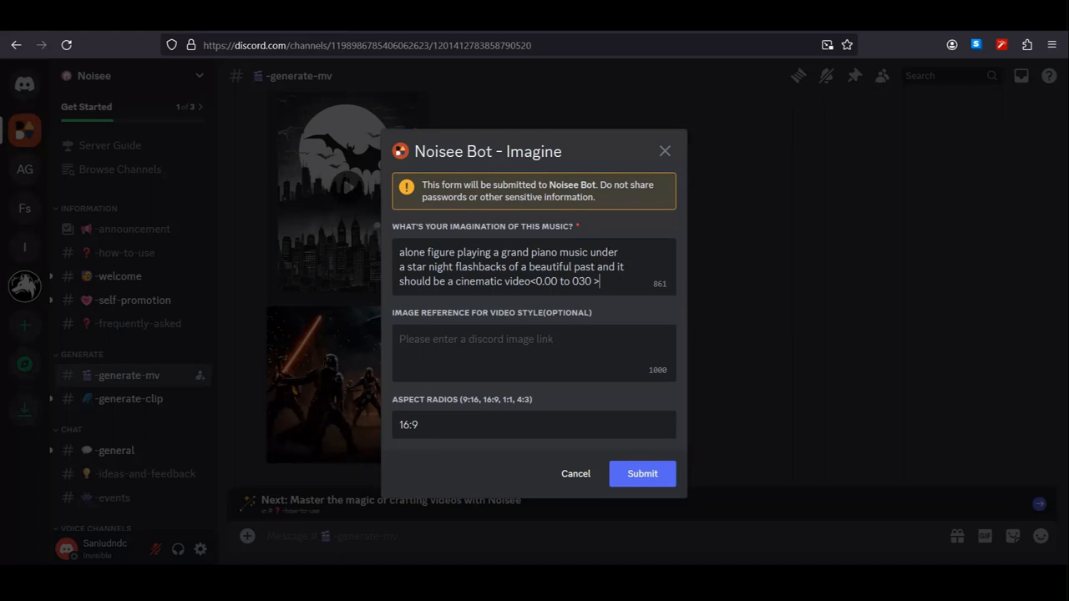
key(Backspace)
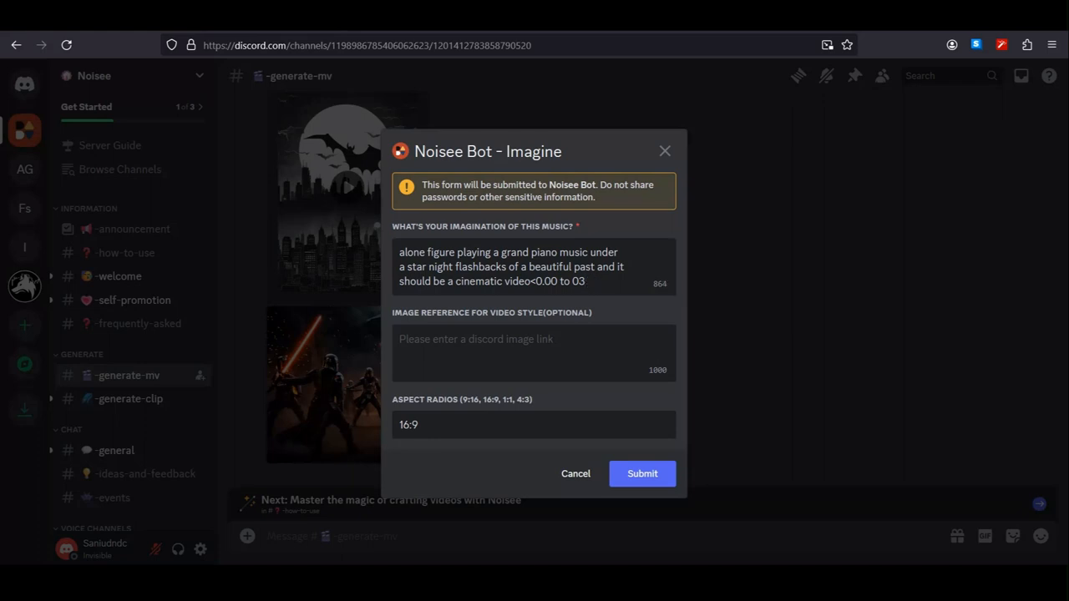
text(0)
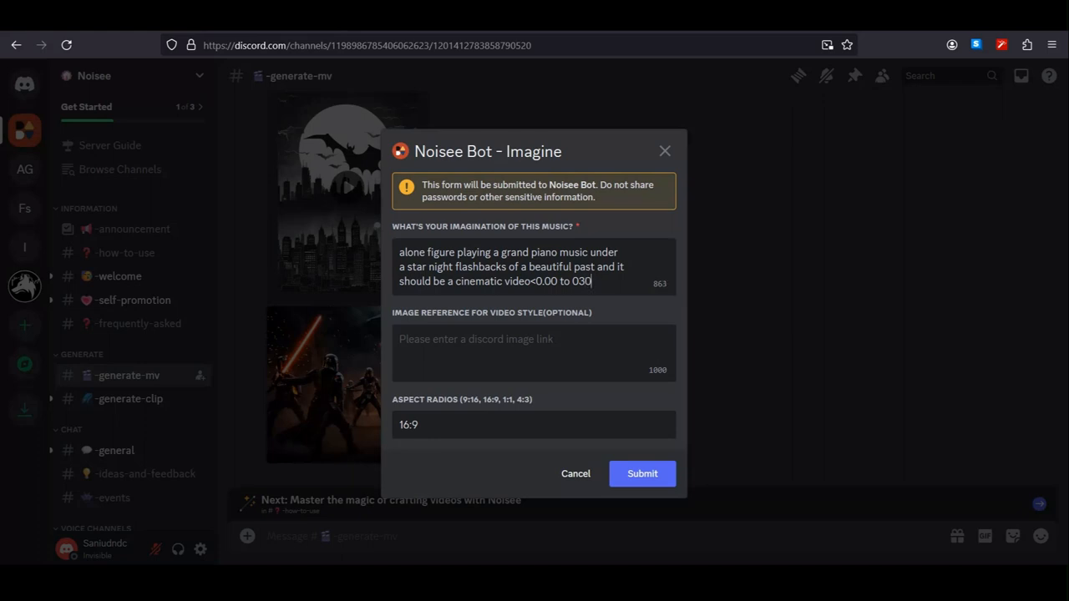
Step: Add the seaart.ai style reference link, keep 16:9 and submit the video request
text(https://www.seaart.ai/explore/detail/clq83814msbc73frts30?u_code=LJ7GTH)
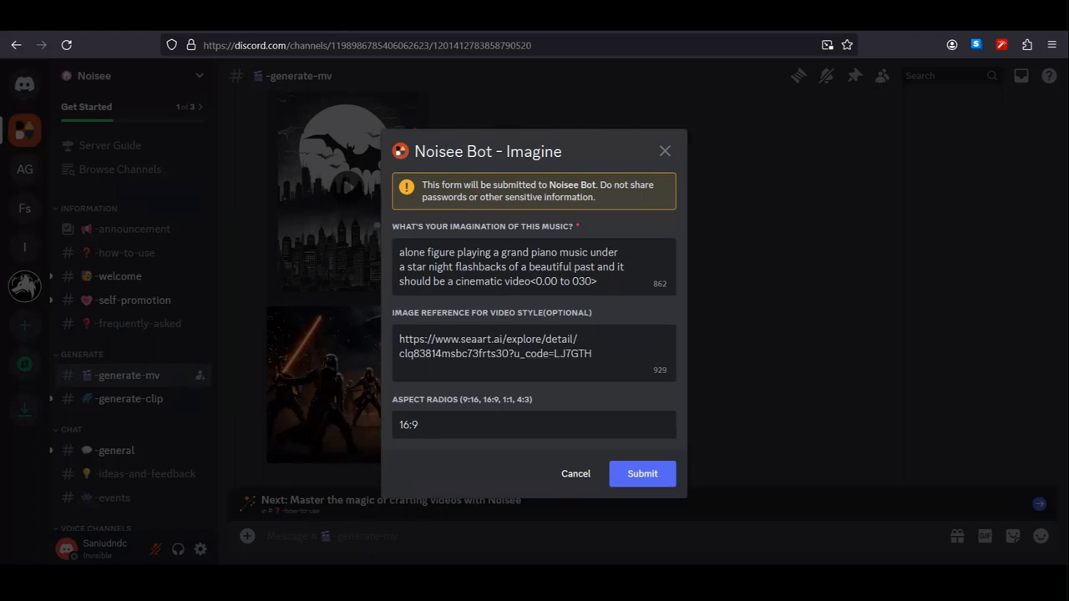
click(642, 474)
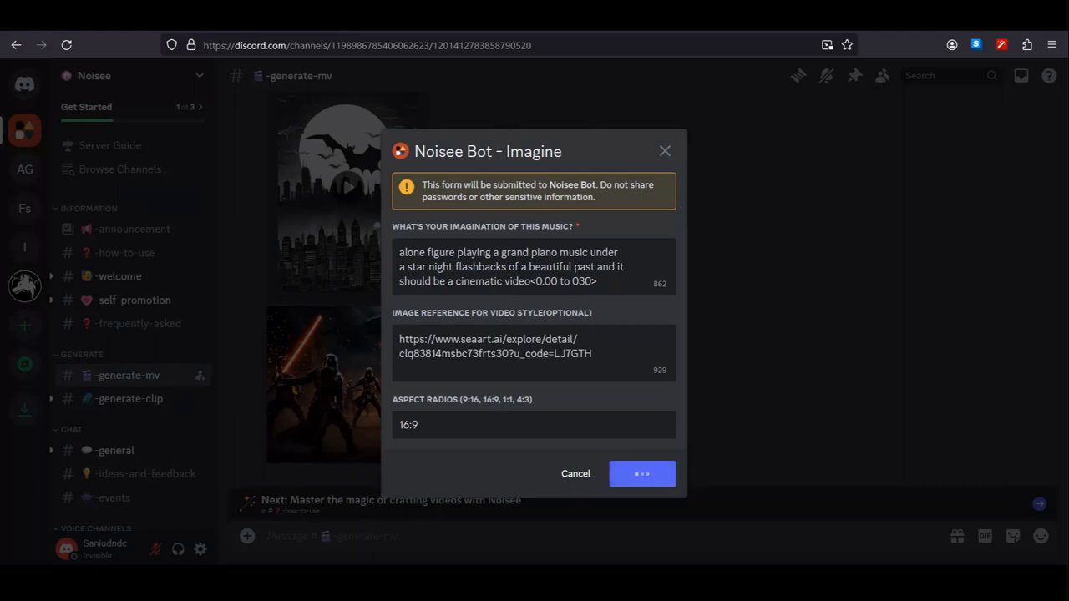
click(641, 475)
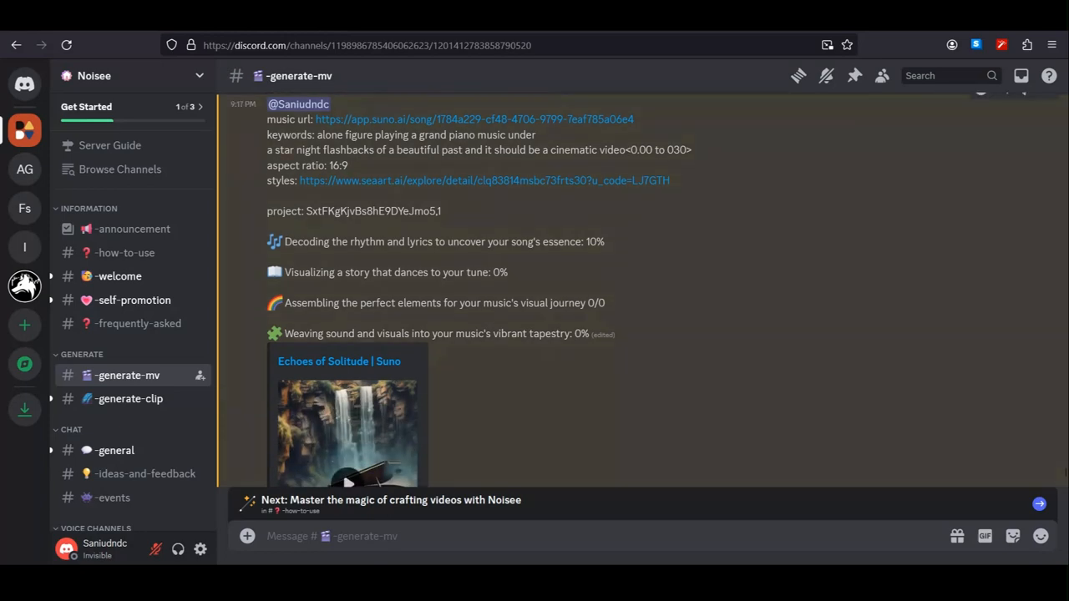
Step: Play Noisee Bot's finished Echoes of Solitude piano music video in the channel
scroll(down, 3)
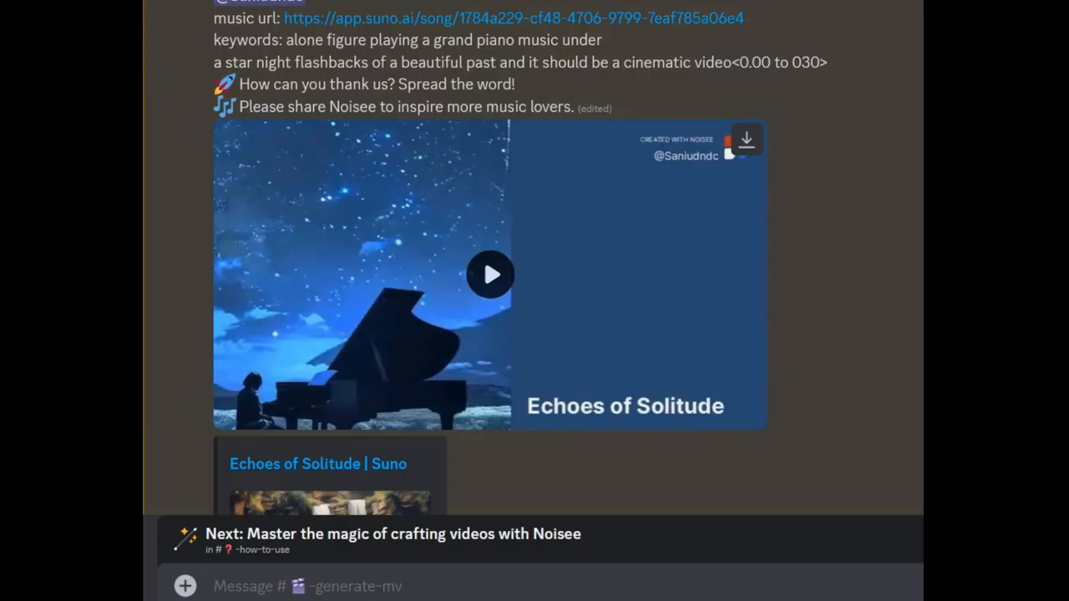
click(491, 274)
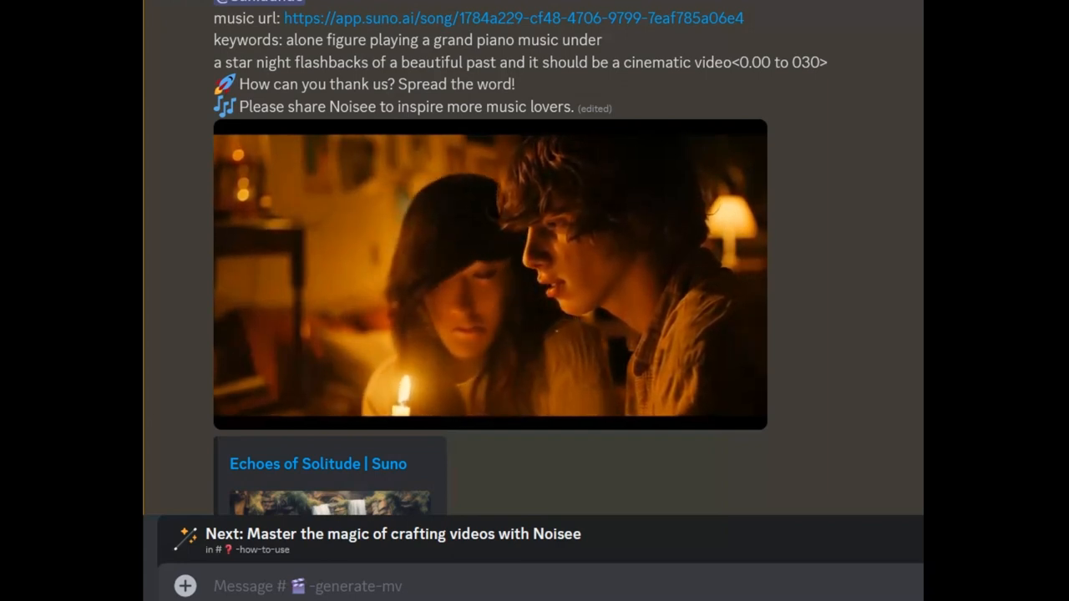
click(488, 275)
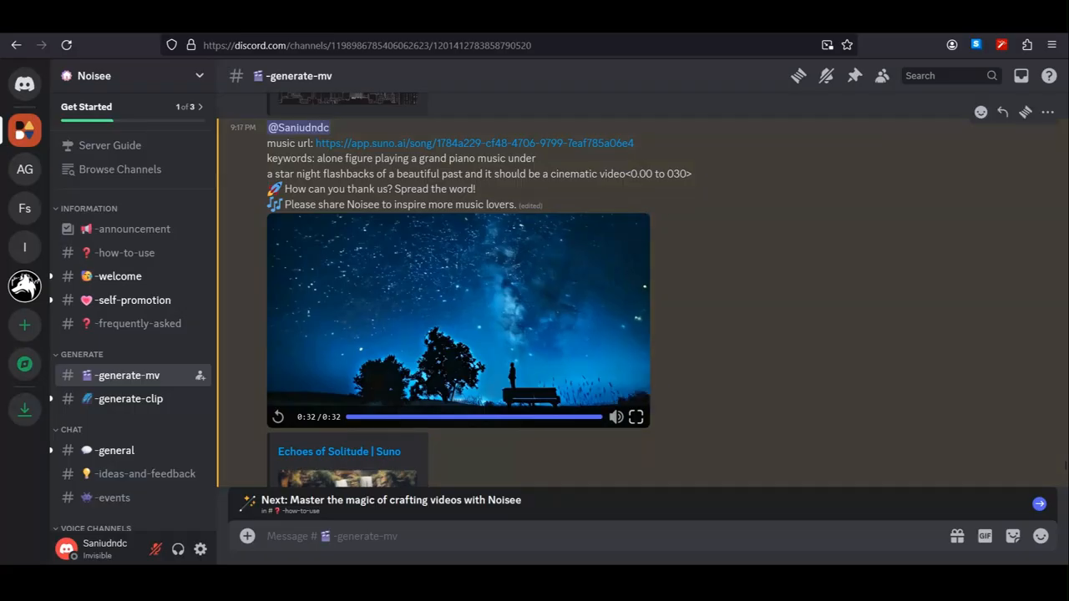
Step: Submit an /imagine request for a fantasy-land movie trailer with reference link at 16:9
scroll(down, 3)
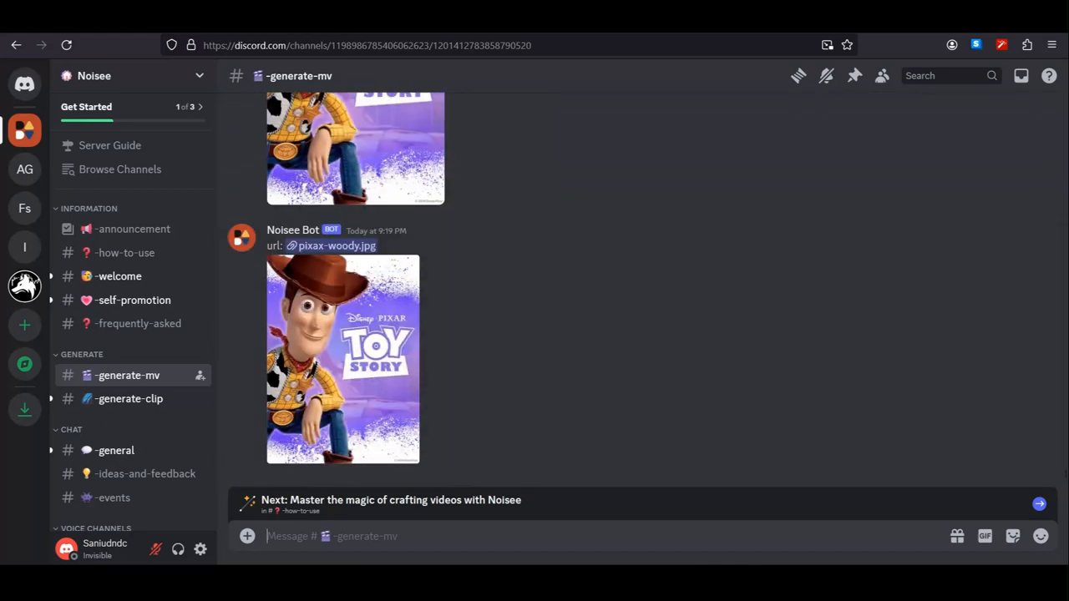
text(/)
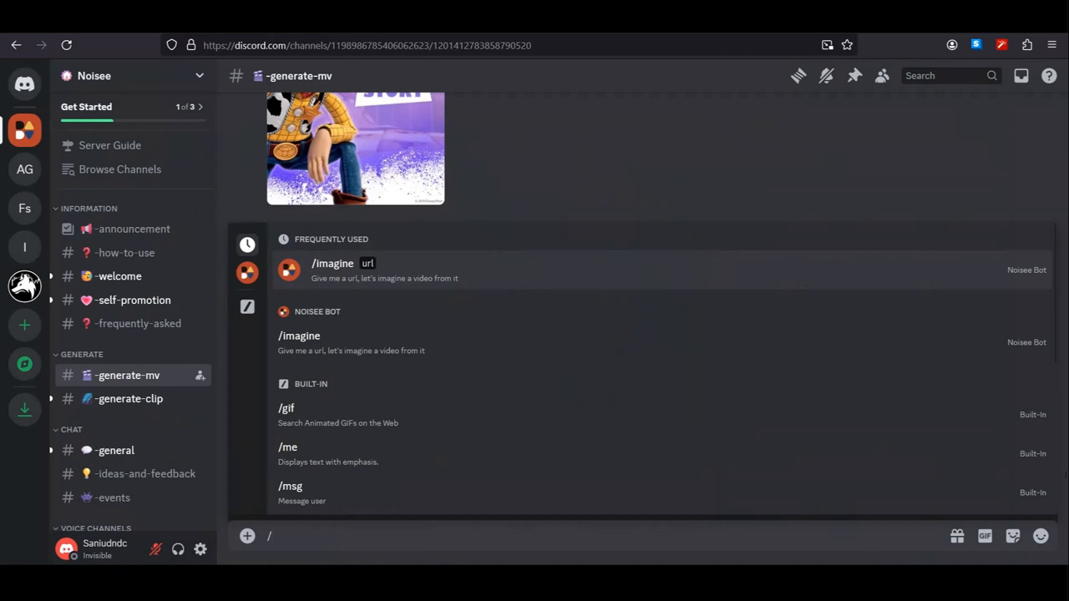
click(332, 264)
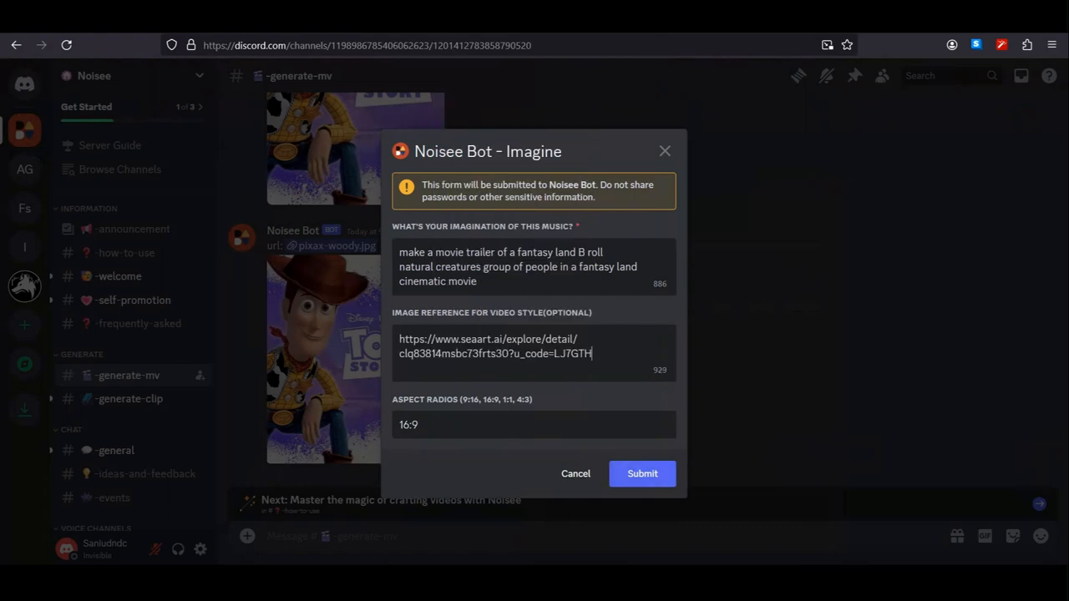
click(642, 475)
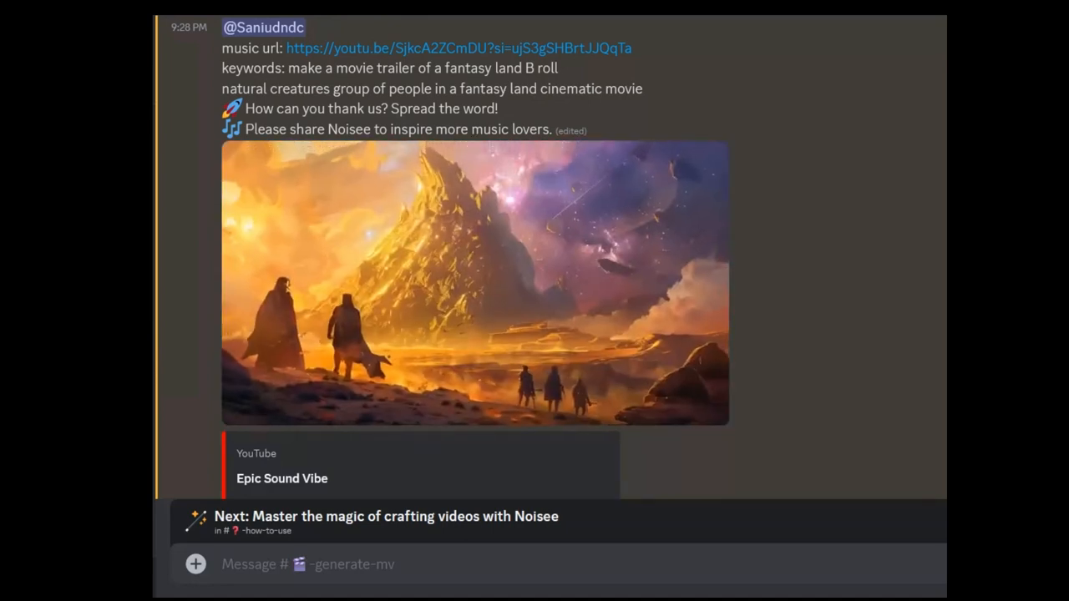
Step: Play the fantasy trailer with its mountains, unicorns and burning castle
click(474, 282)
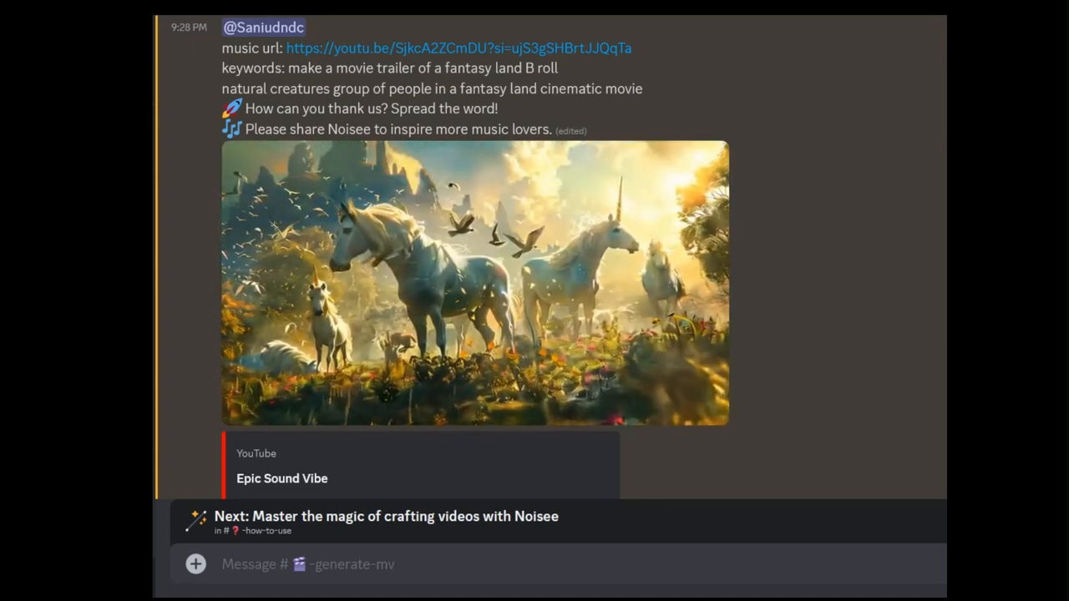
click(474, 282)
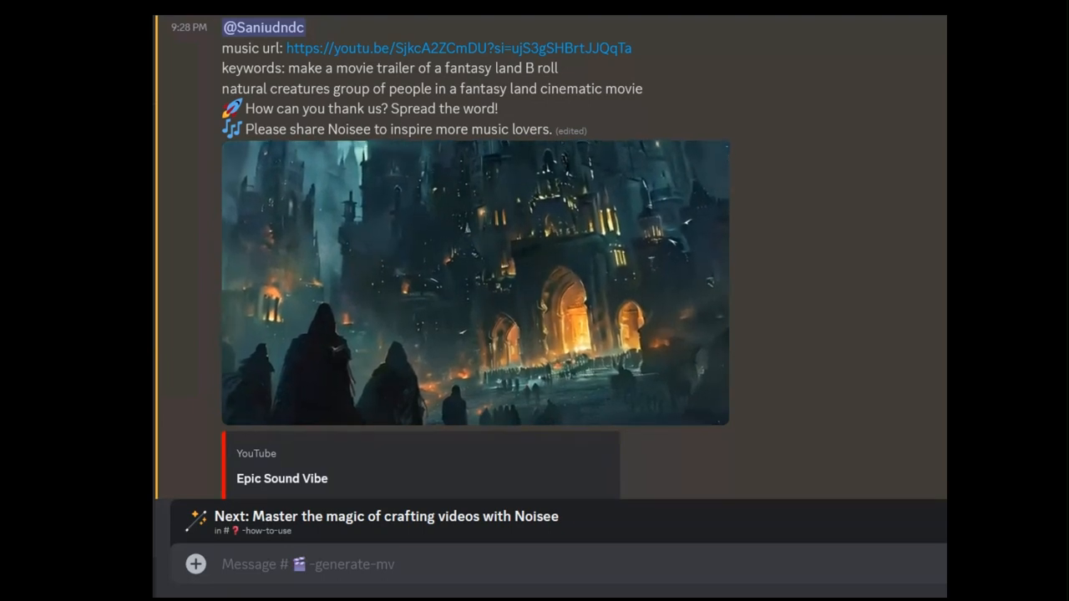
click(474, 282)
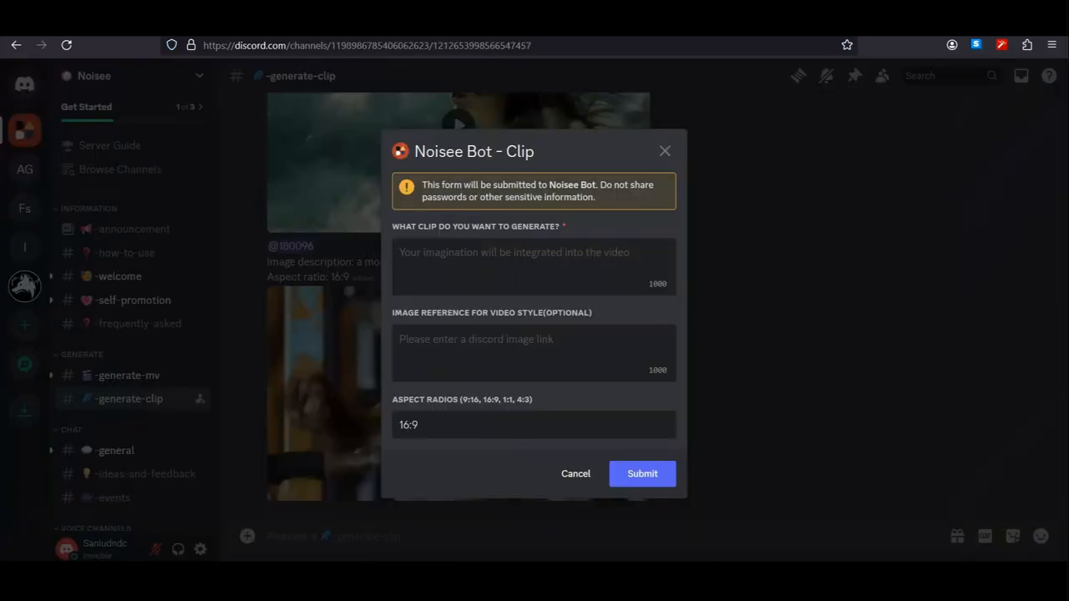
Step: Submit a clip request for 'a viking woman in Anger cinematic shot' with seaart reference at 16:9
text(a viking woman in Anger cinematic shot)
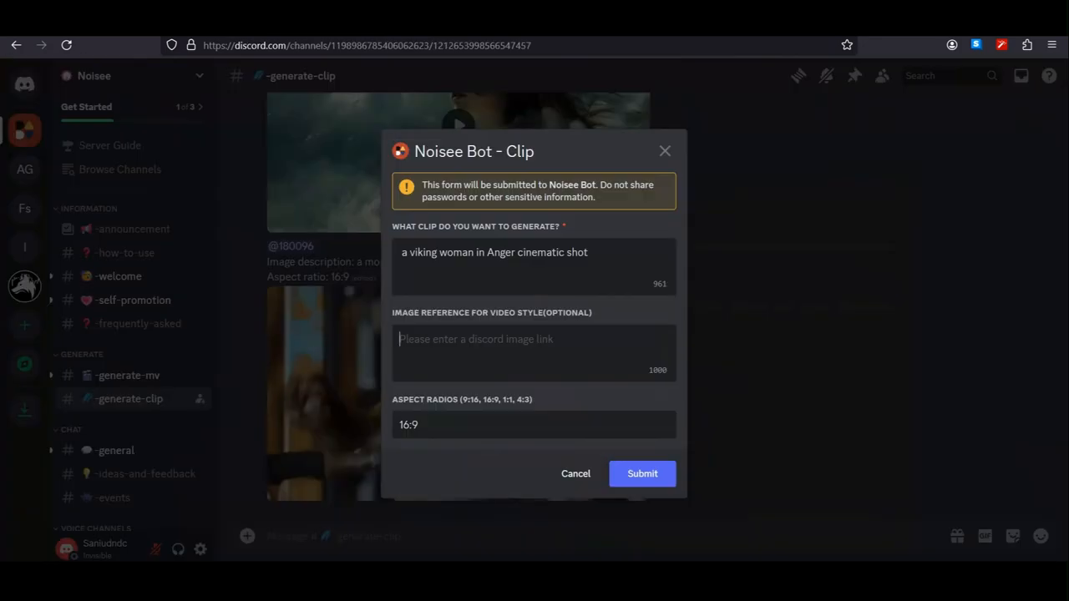
text(https://www.seaart.ai/explore/detail/cma4f55e878c73edqh70?u_code=LJ7GTH)
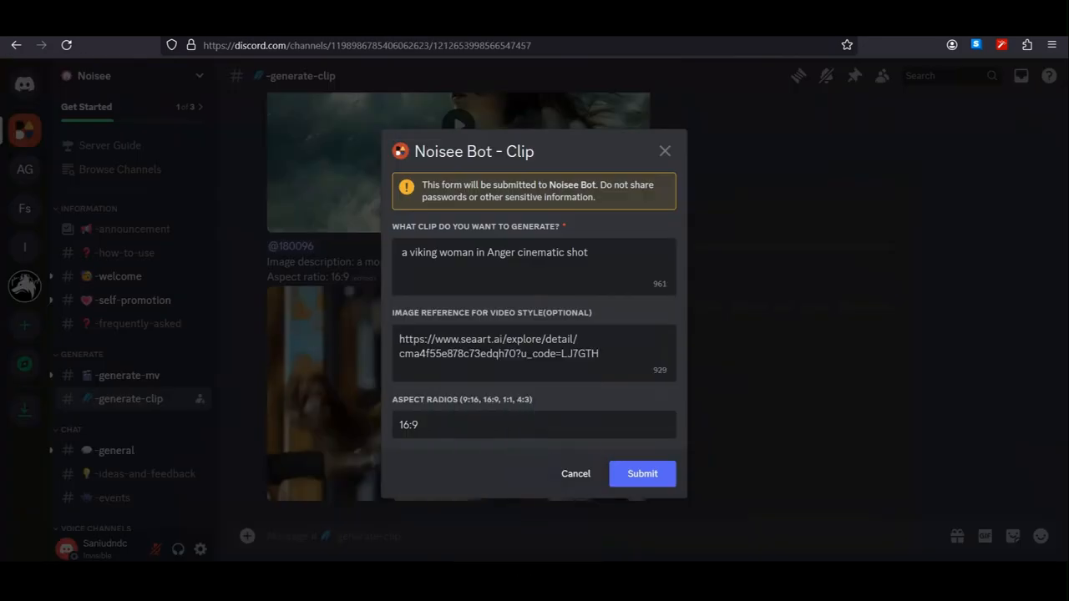
click(641, 474)
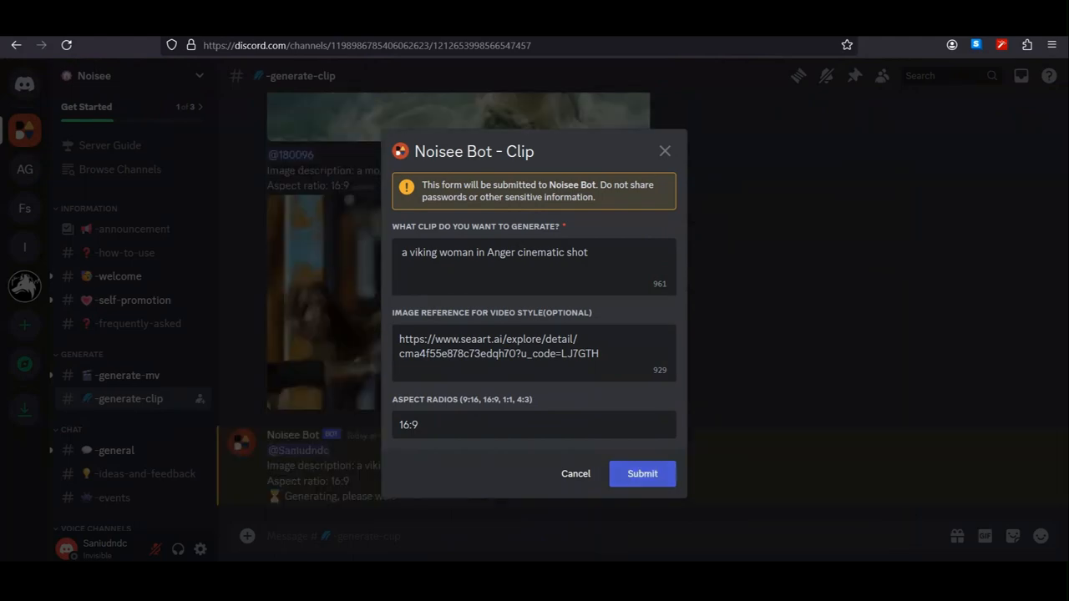
click(641, 474)
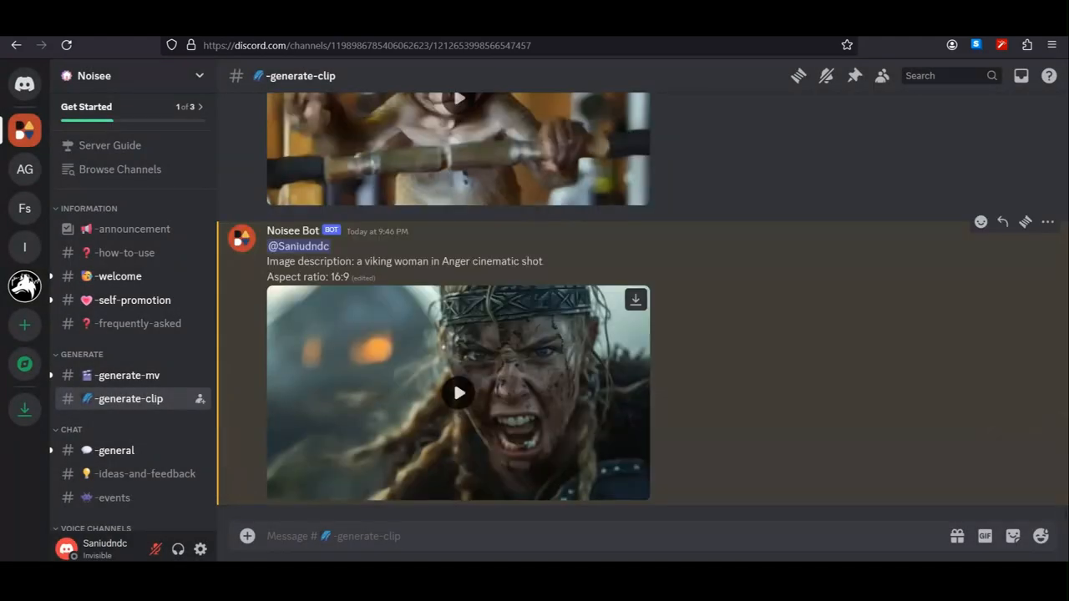
click(458, 392)
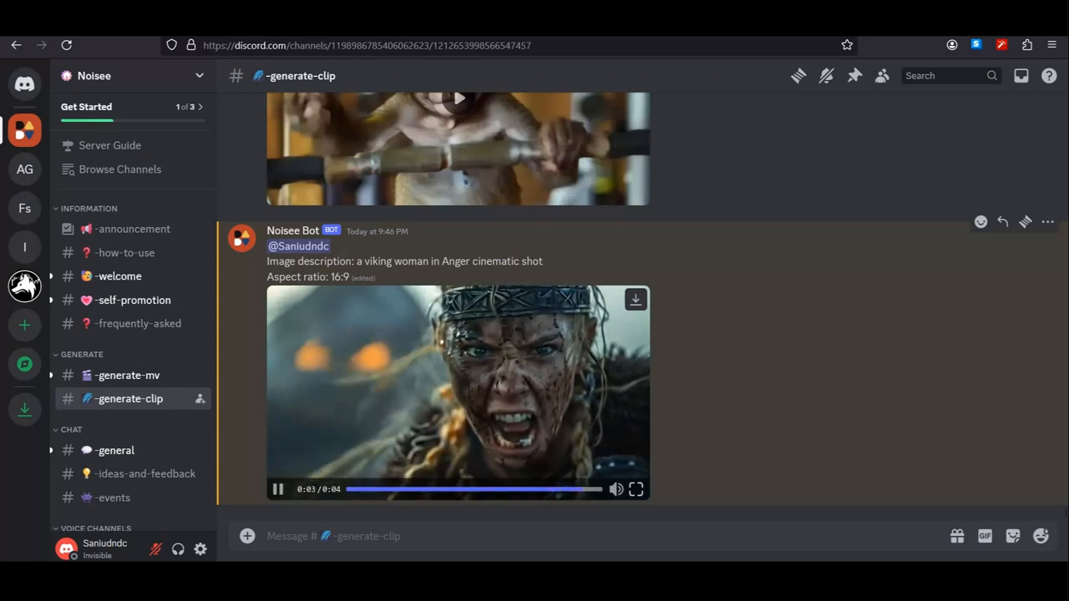
click(277, 488)
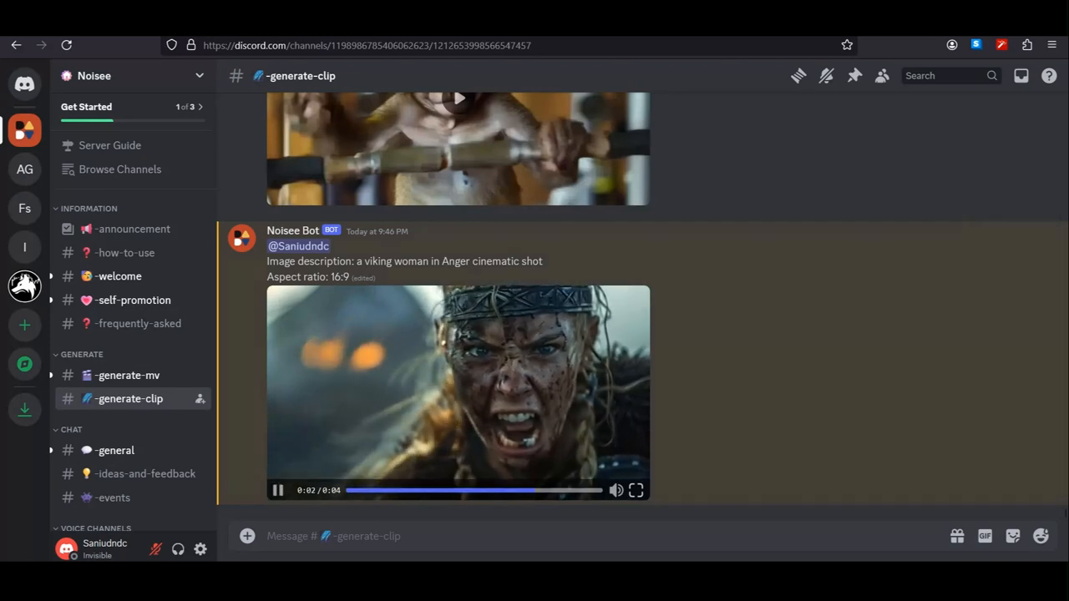
click(277, 491)
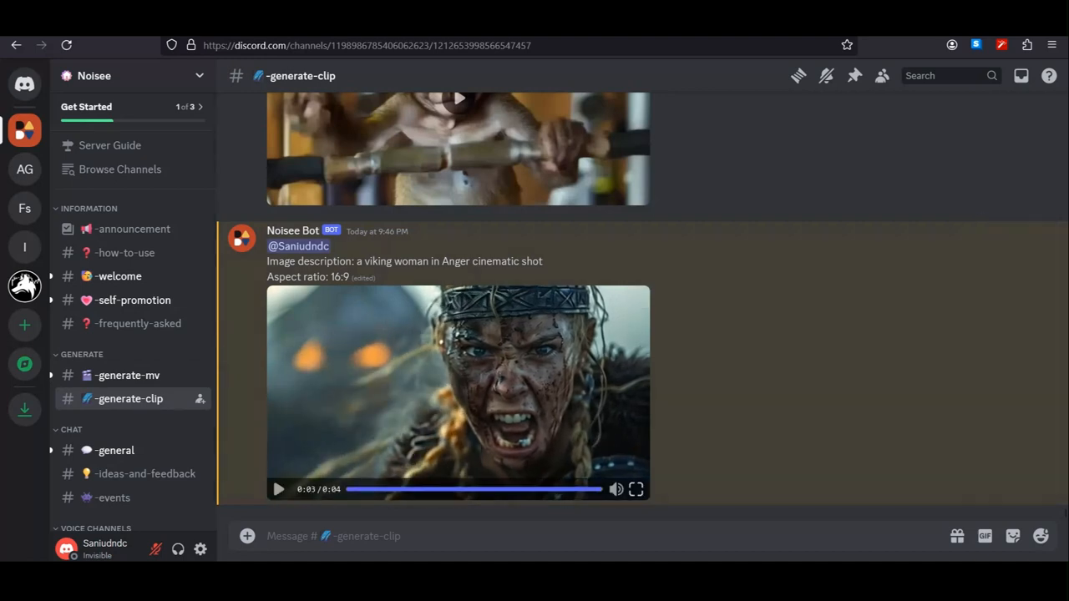
click(127, 374)
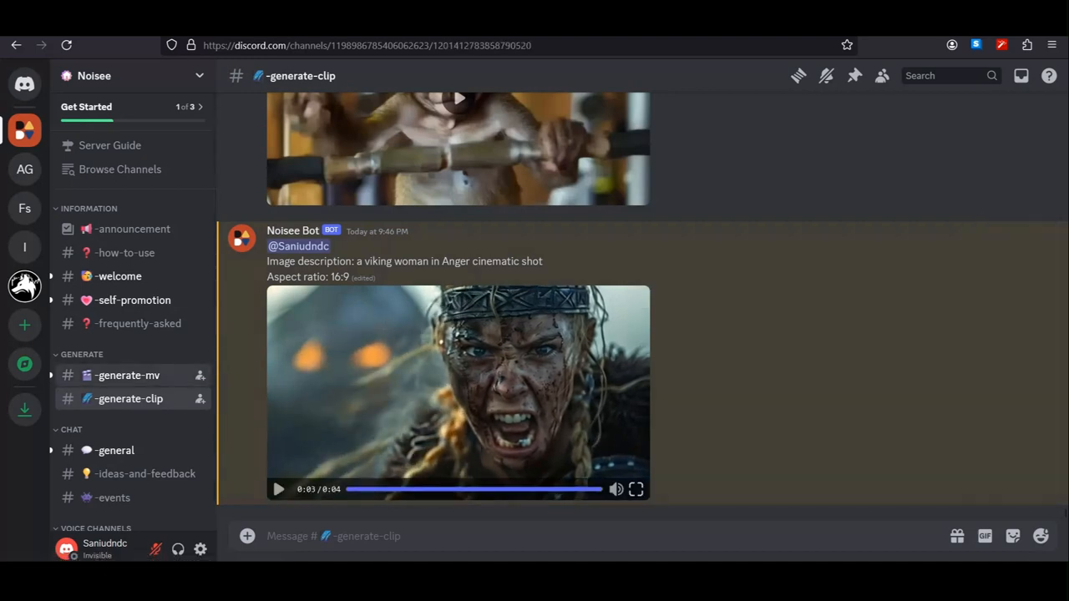
Step: Return to #generate-mv and scroll through the earlier music video posts
click(127, 374)
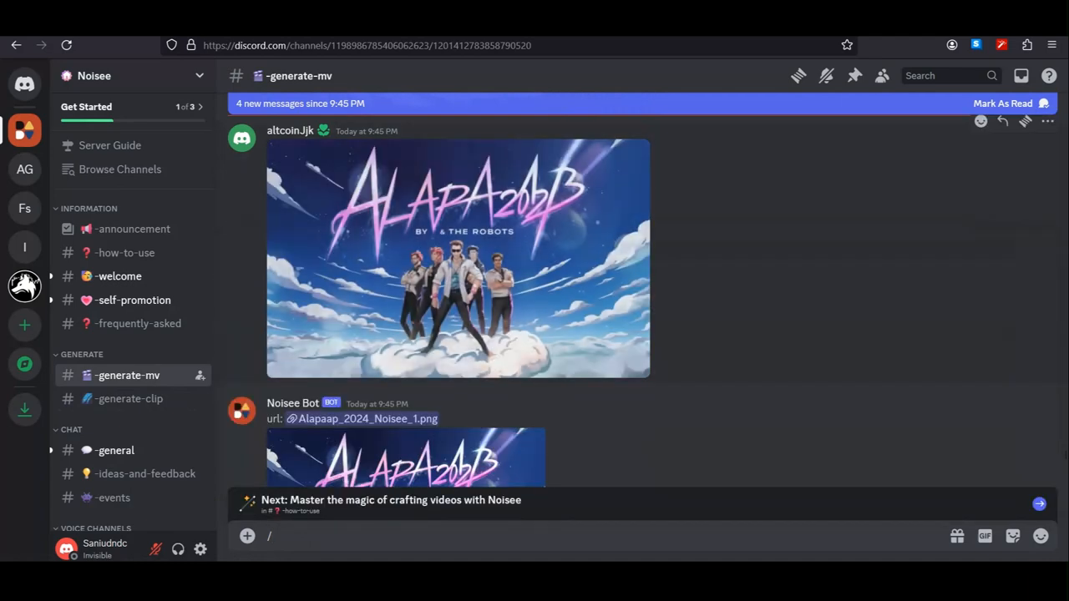
scroll(down, 3)
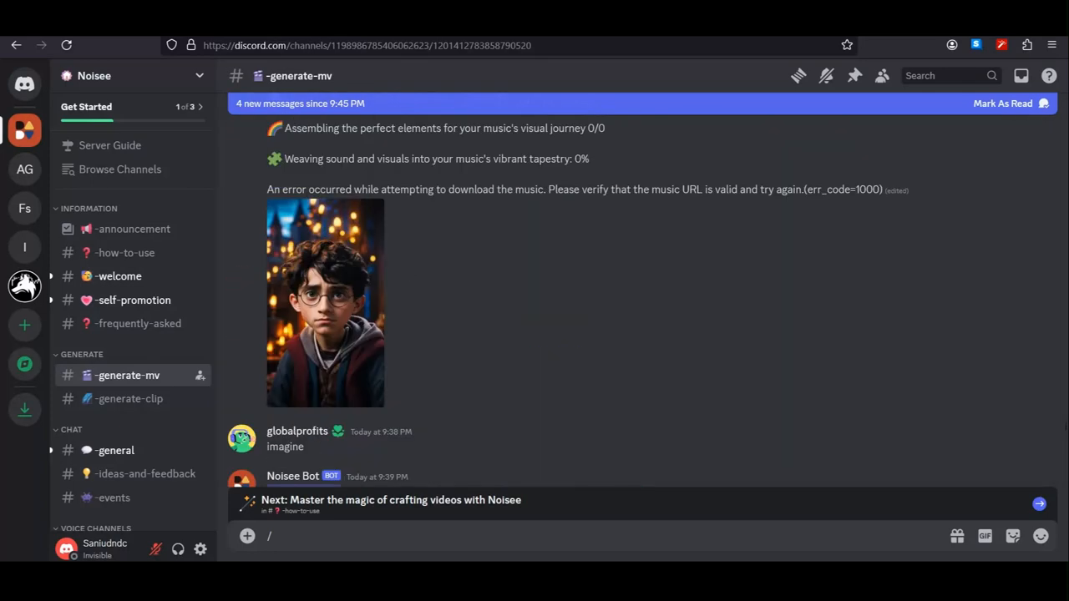
scroll(down, 3)
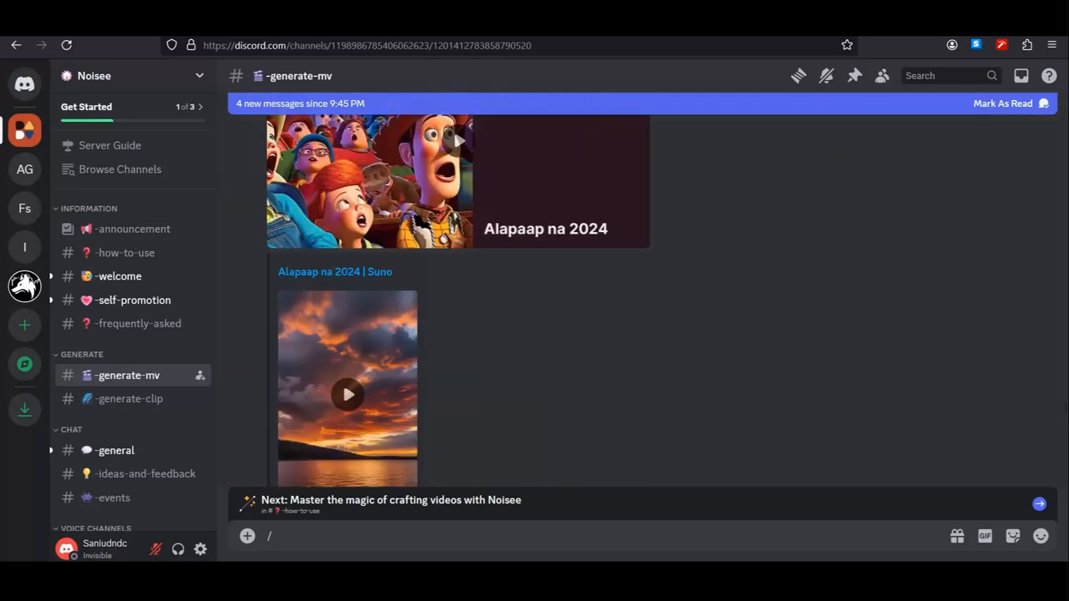